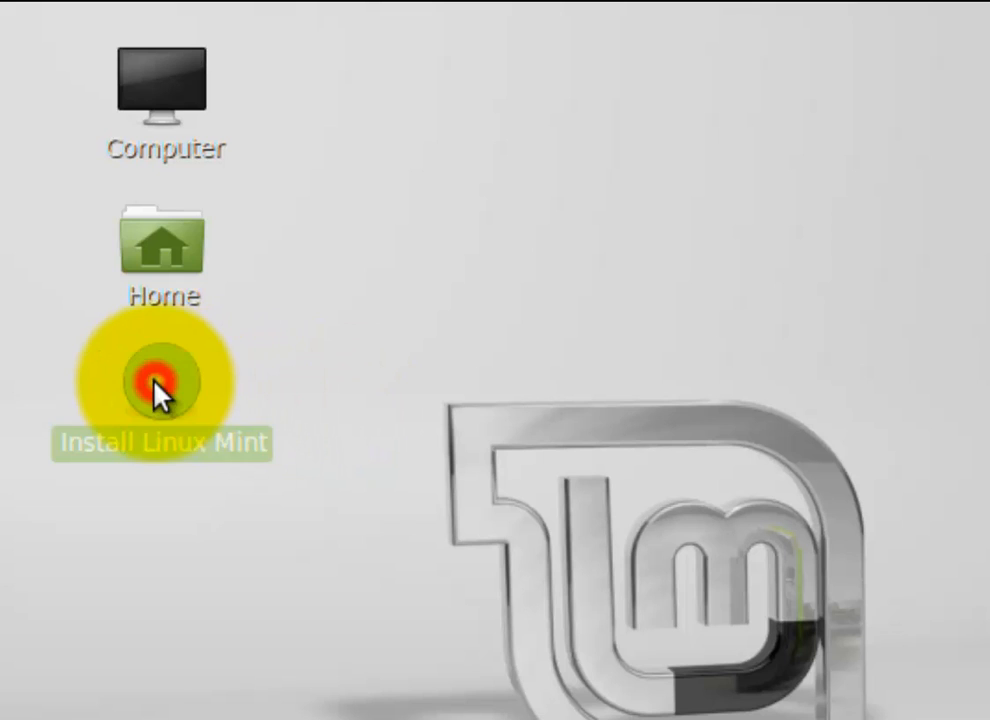
mouse_move(332, 610)
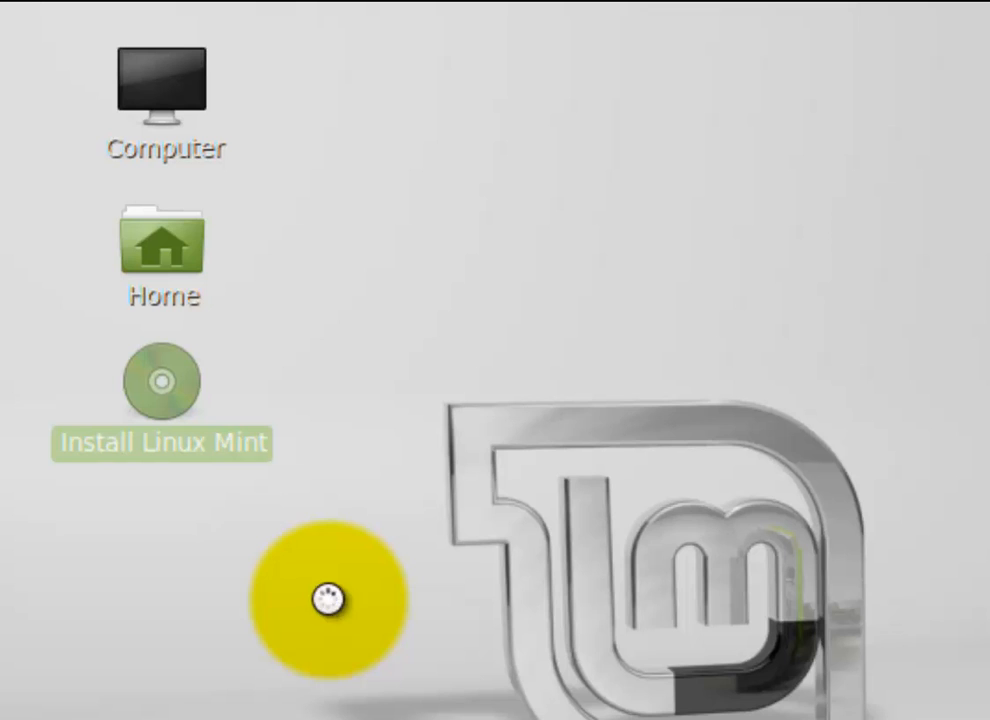
Launch the installer from the Install Linux Mint desktop icon.
double_click(160, 383)
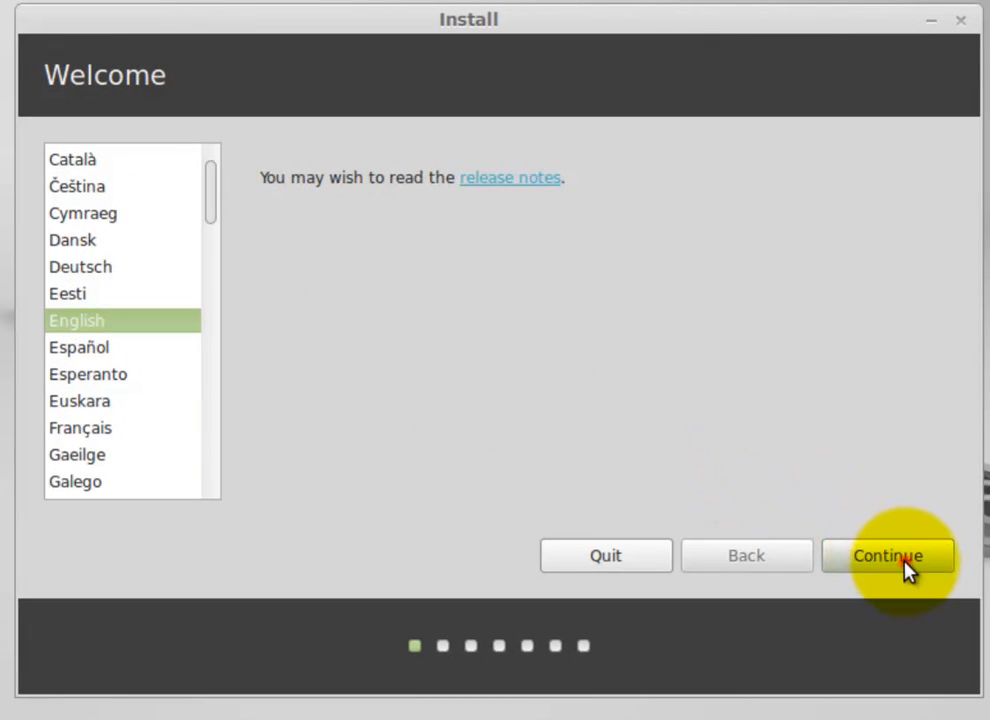
Keep English on the Welcome page and check the wired network status in the panel.
left_click(886, 555)
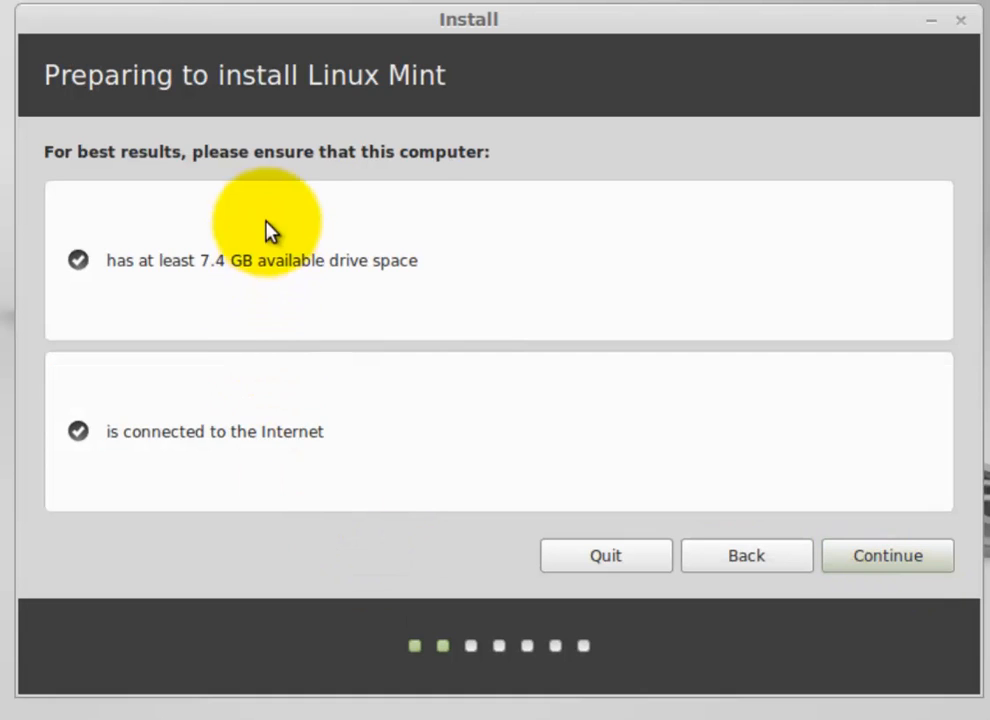
mouse_move(718, 508)
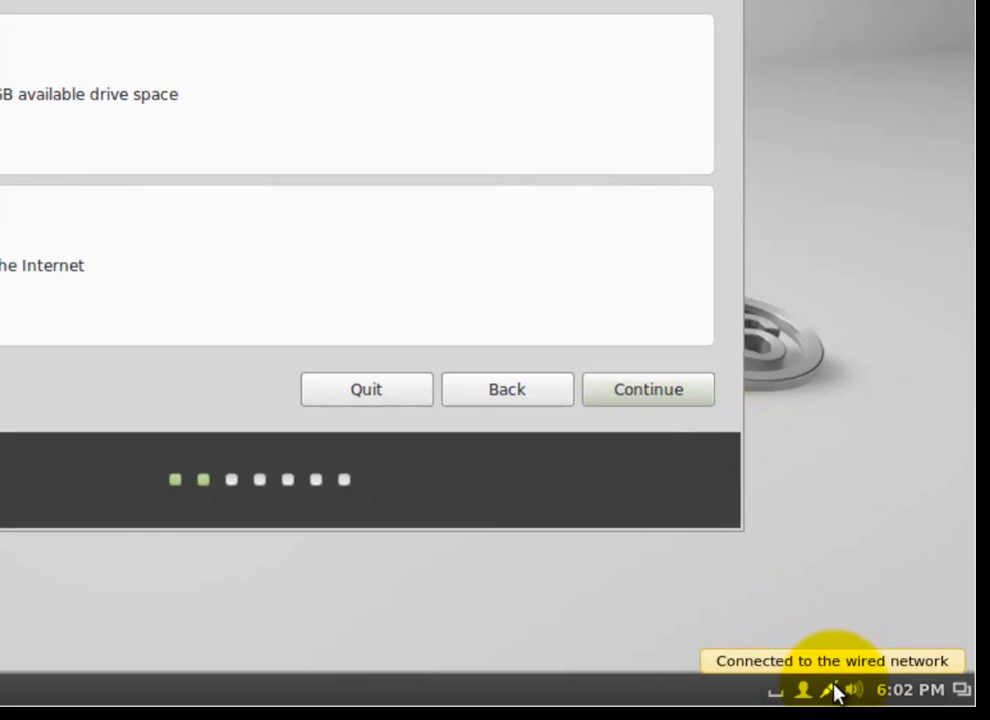
left_click(831, 690)
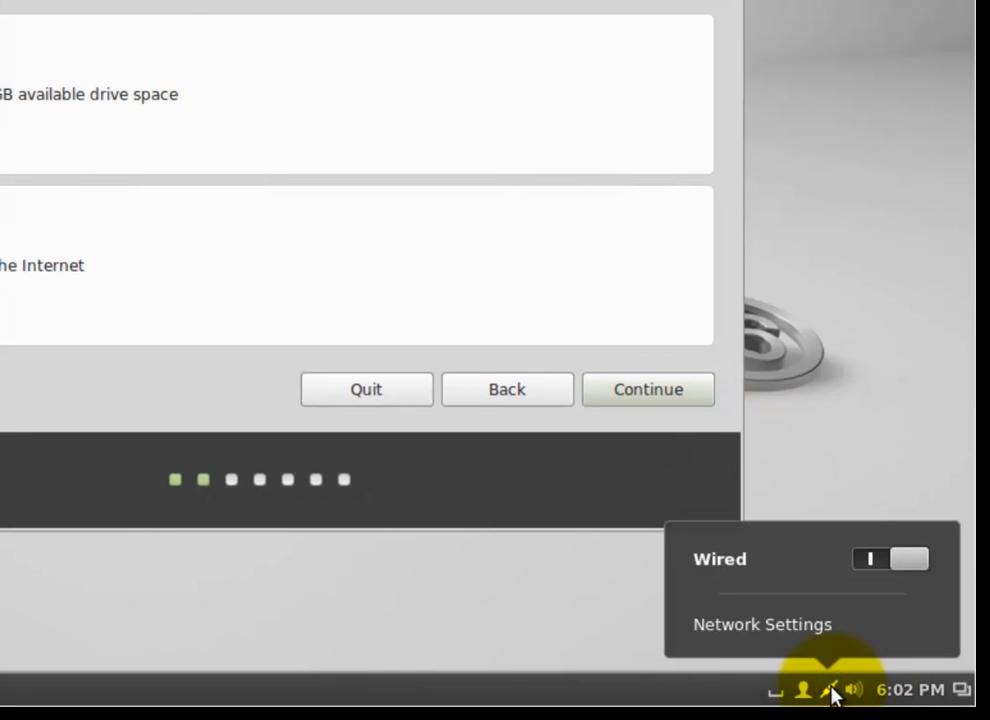
mouse_move(805, 460)
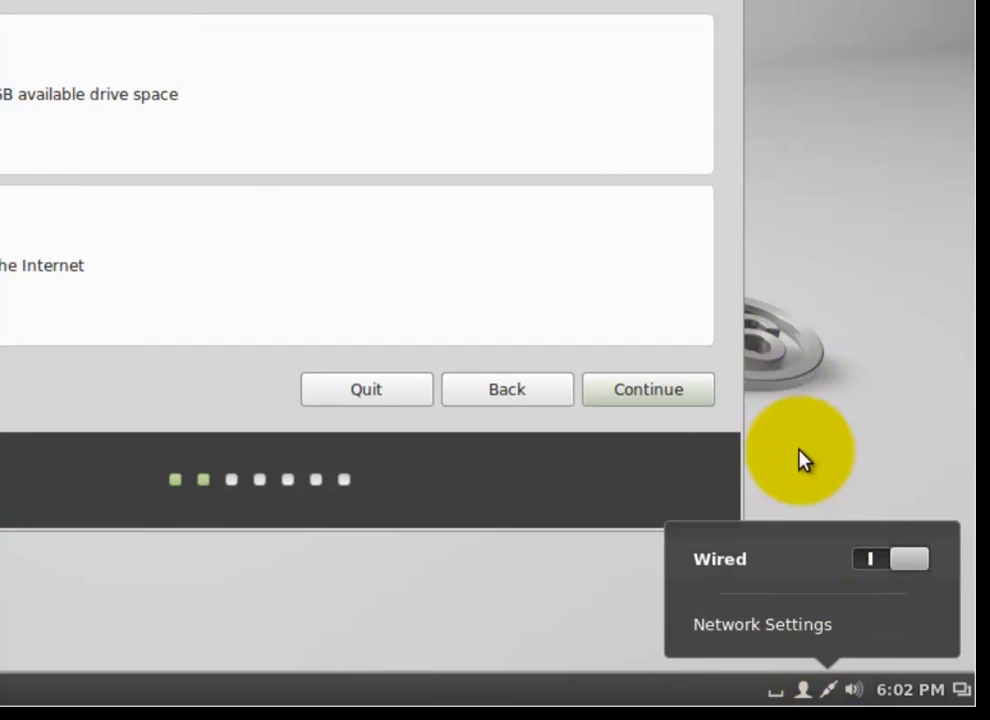
mouse_move(812, 587)
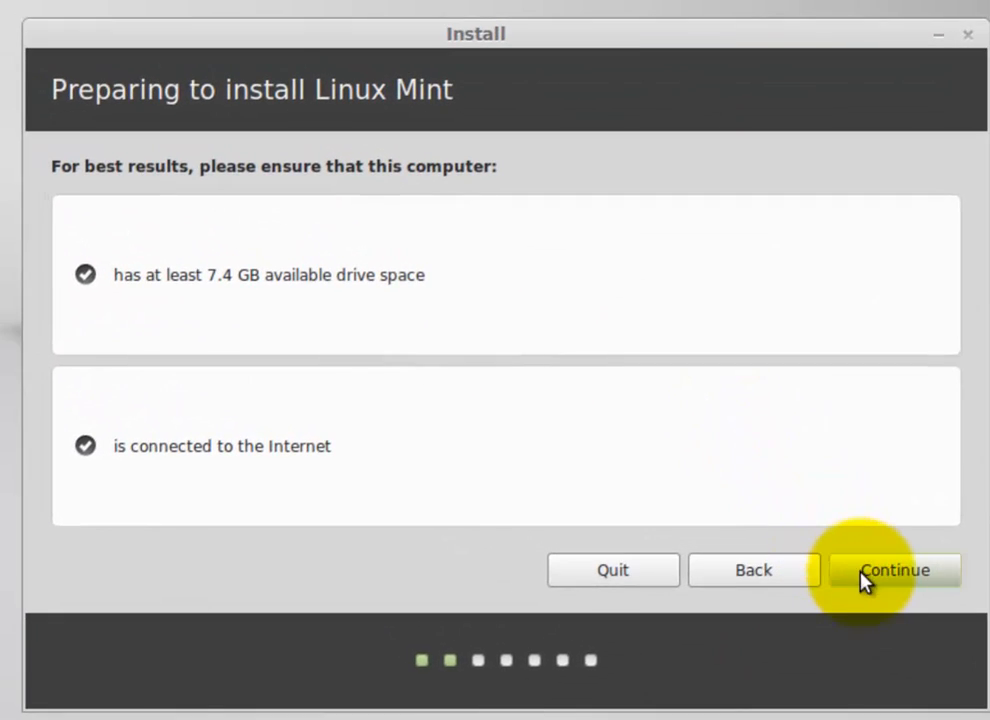
Move past the preparation checks and select 'Erase disk and install Linux Mint'.
left_click(893, 570)
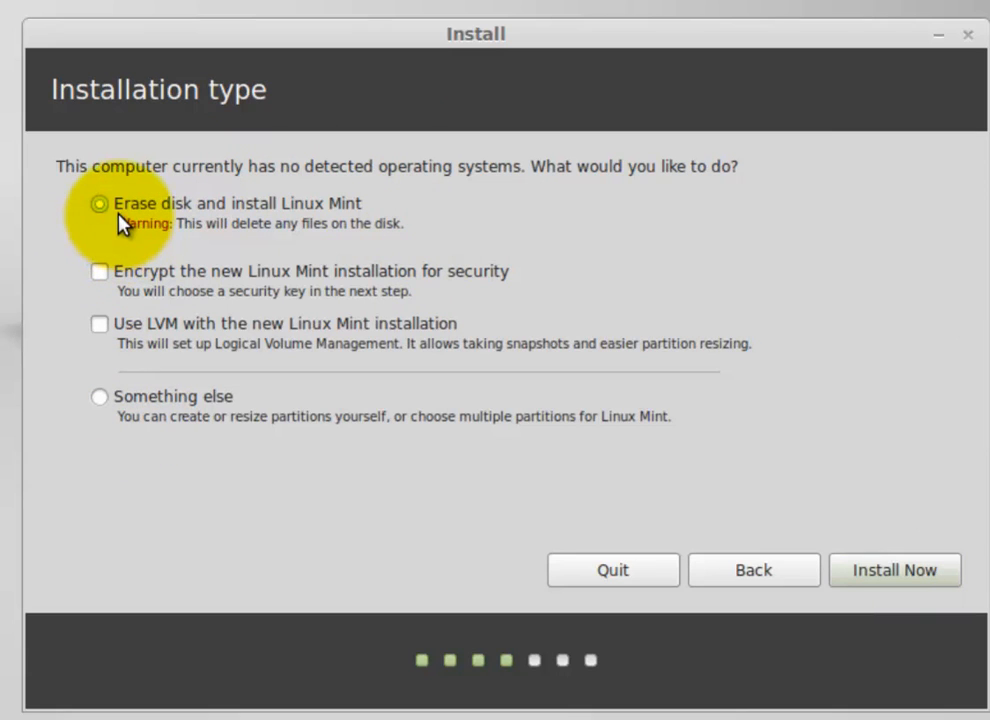
left_click(99, 203)
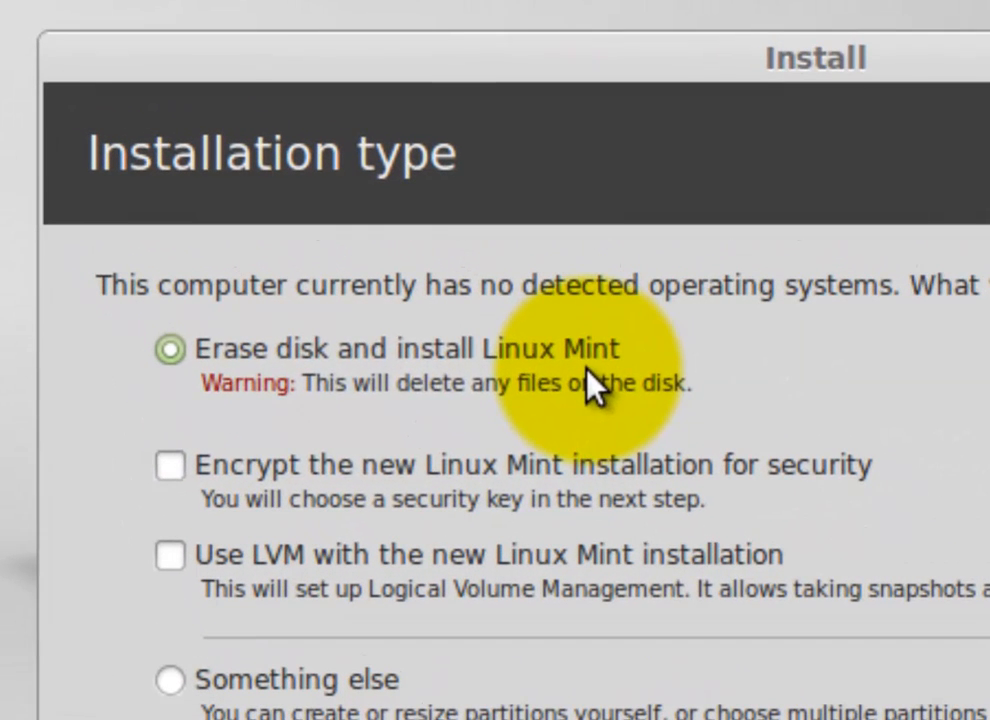
mouse_move(405, 430)
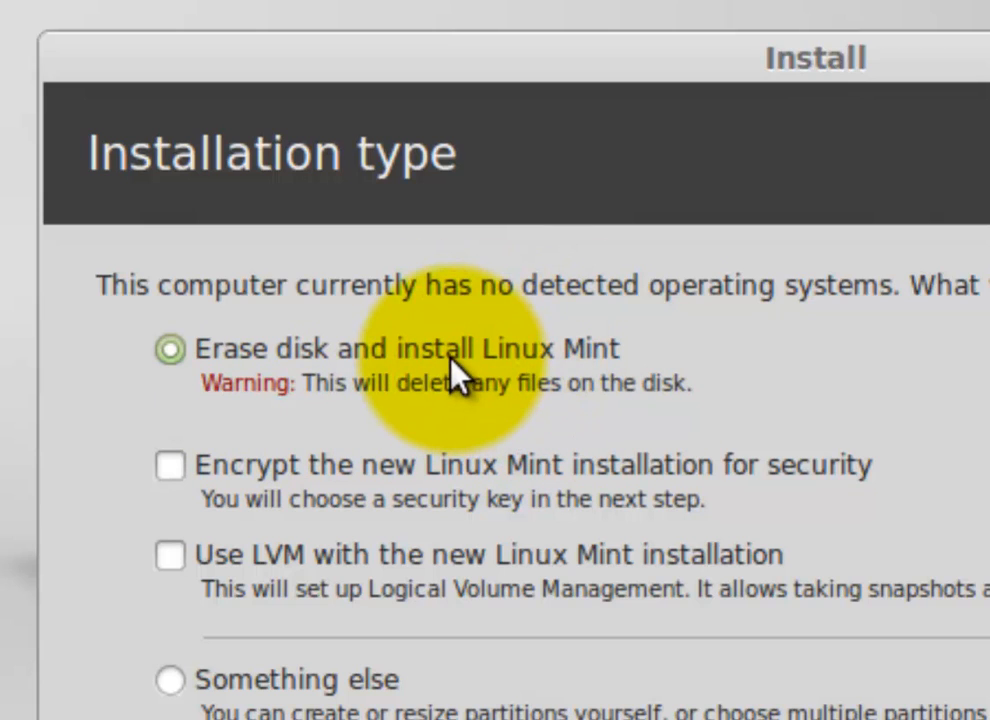
mouse_move(470, 370)
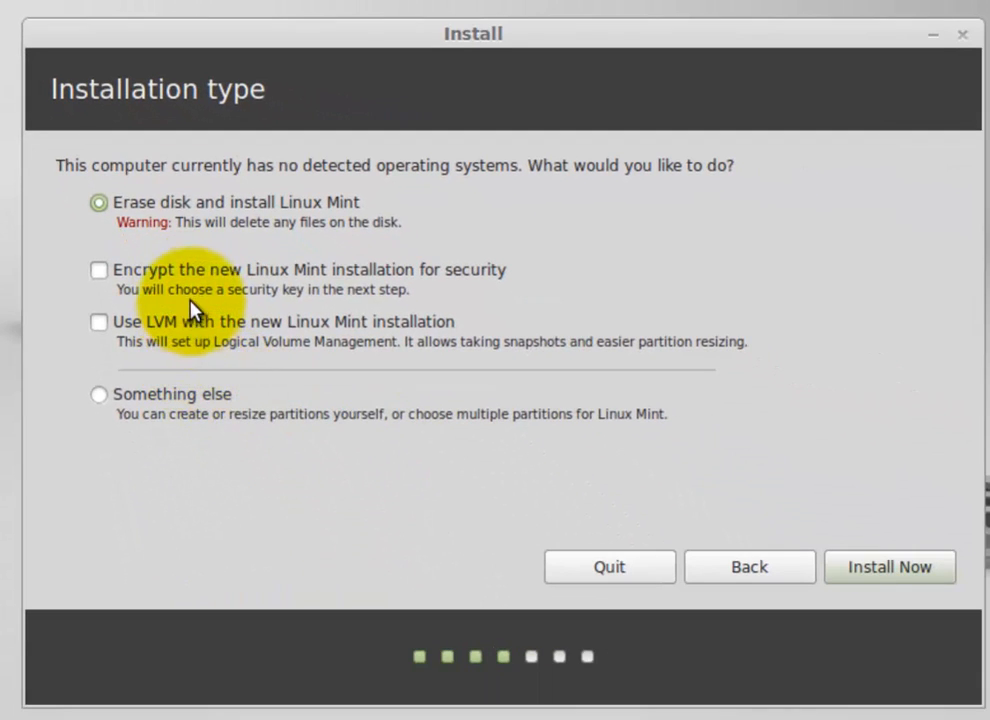
mouse_move(195, 330)
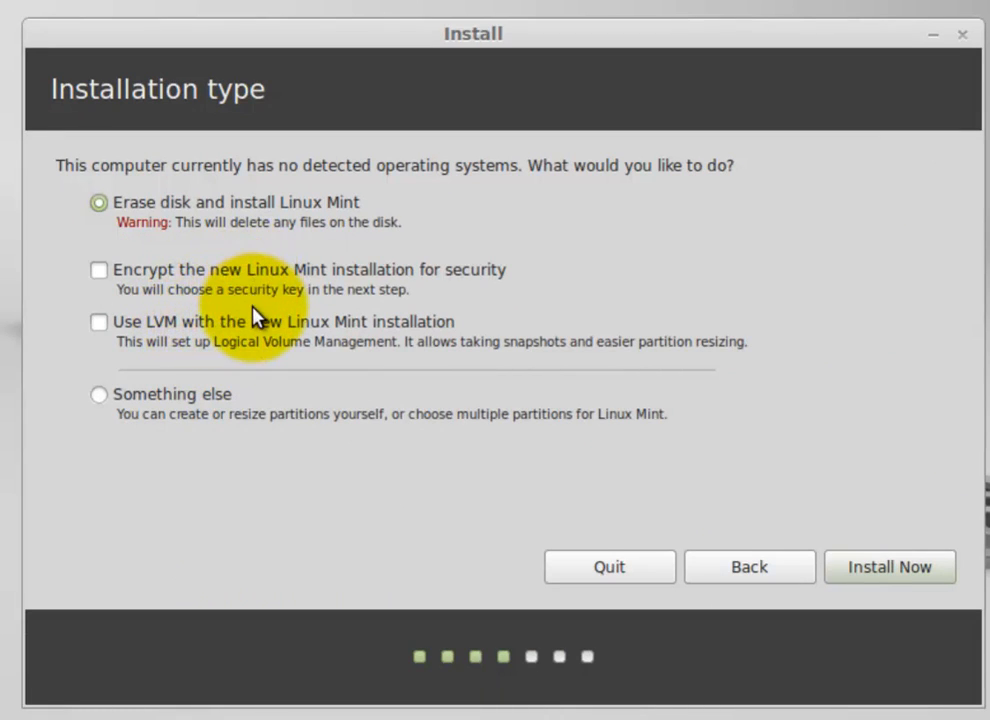
mouse_move(305, 255)
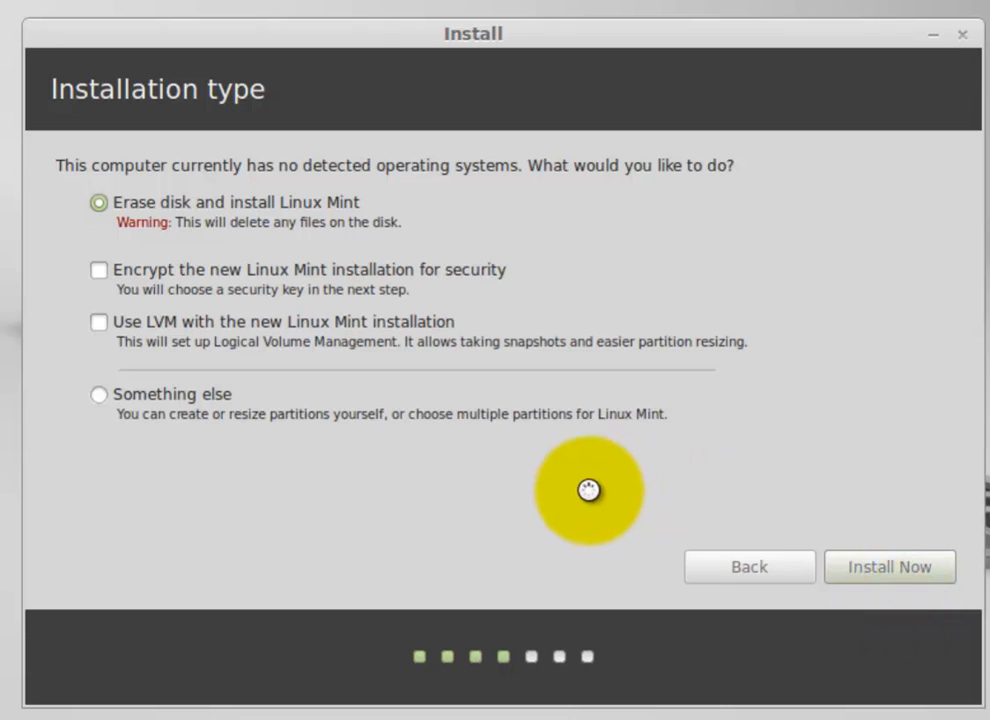
Confirm writing the disk changes and accept Denver as the location.
left_click(888, 567)
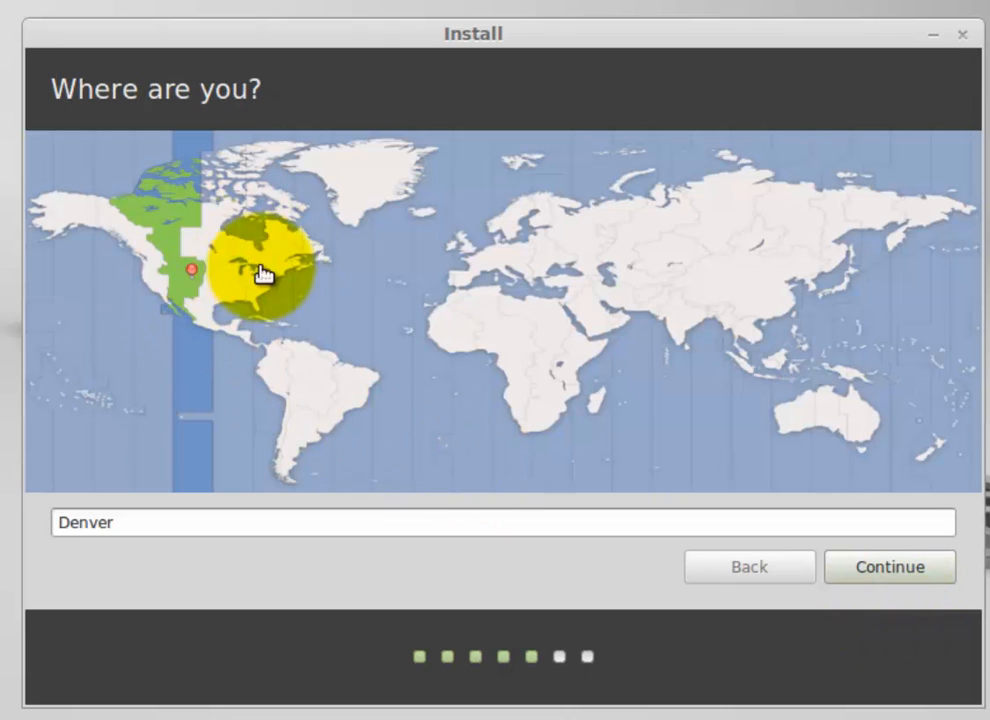
mouse_move(275, 338)
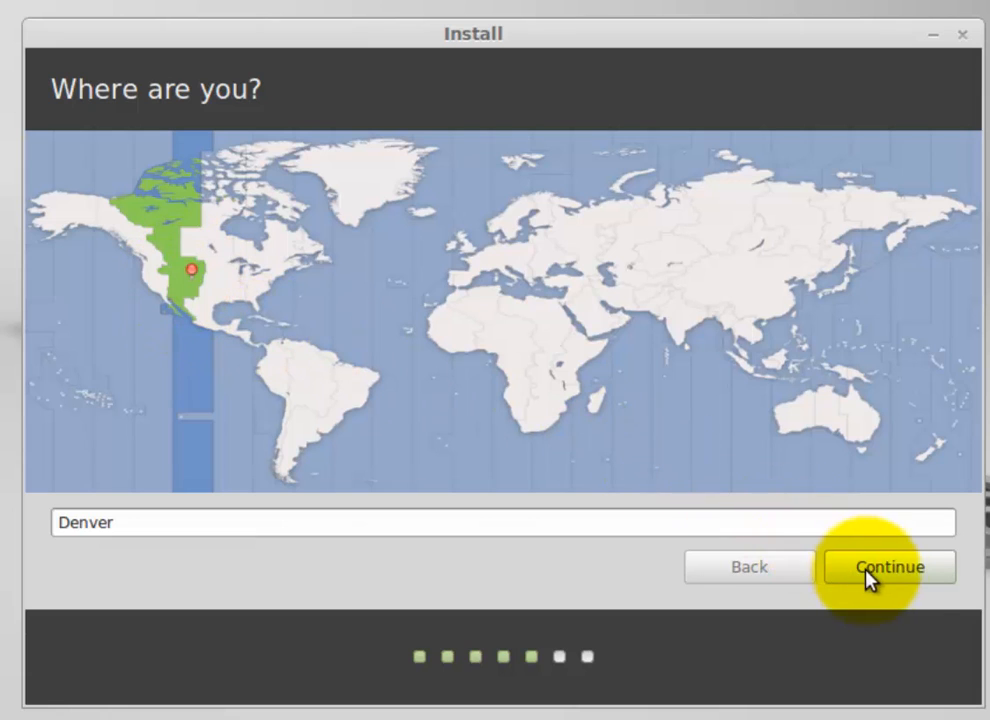
left_click(889, 566)
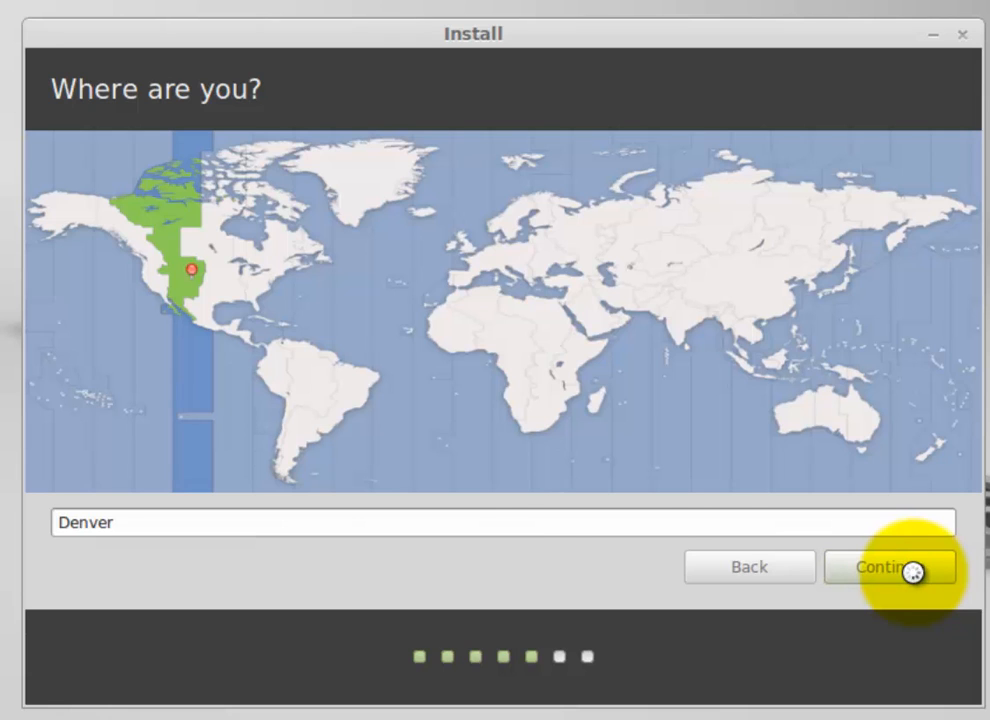
Advance to Keyboard layout and accept English (US).
left_click(888, 567)
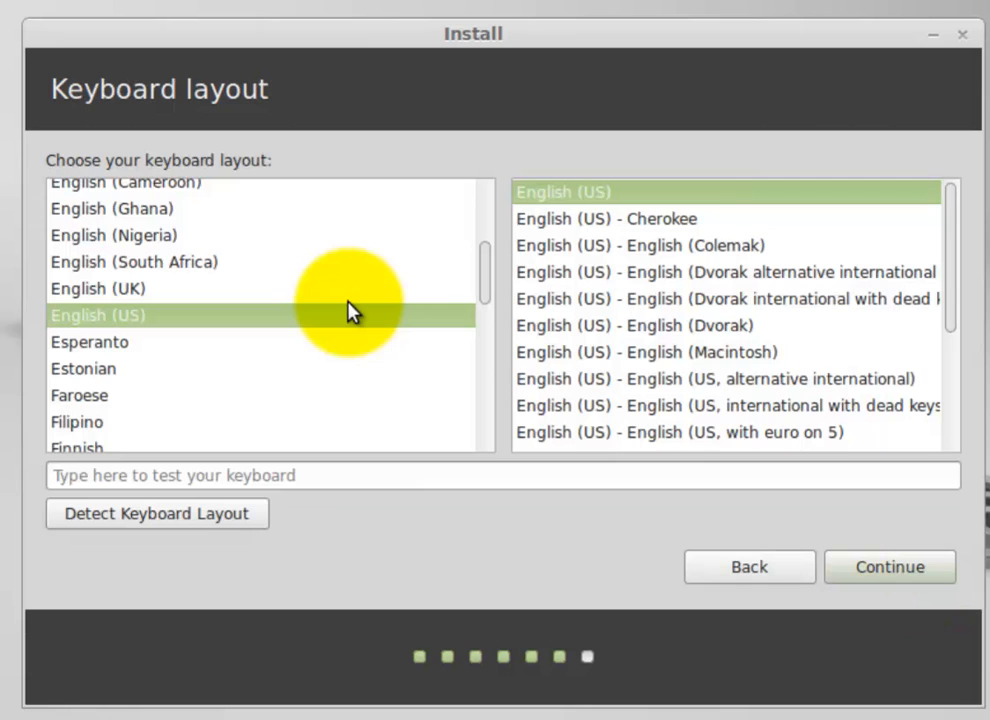
mouse_move(550, 200)
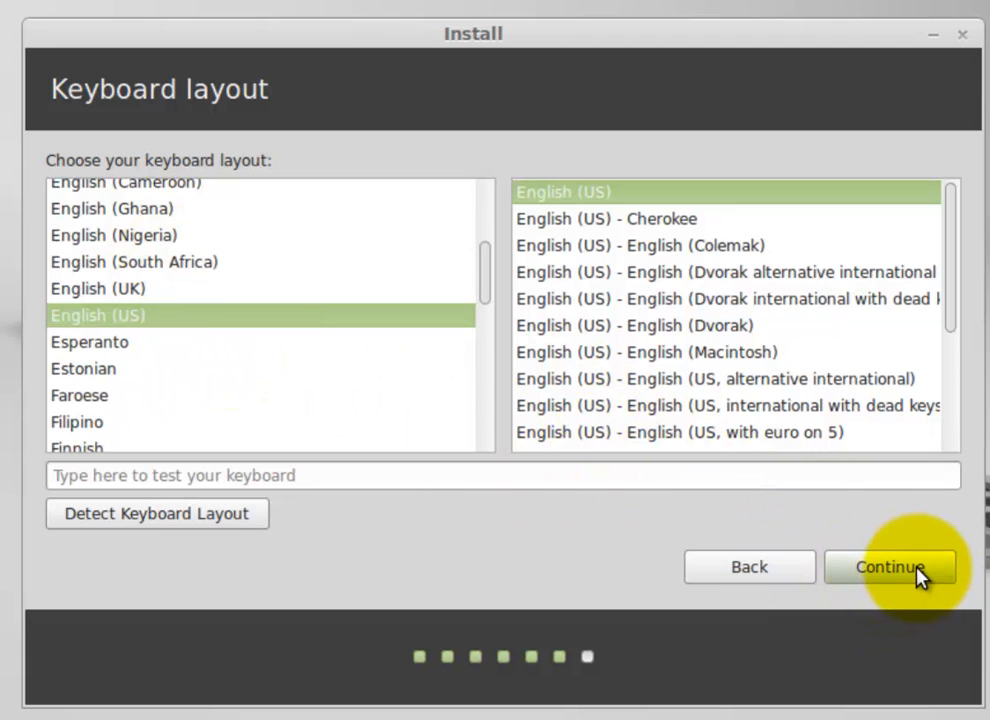
left_click(889, 567)
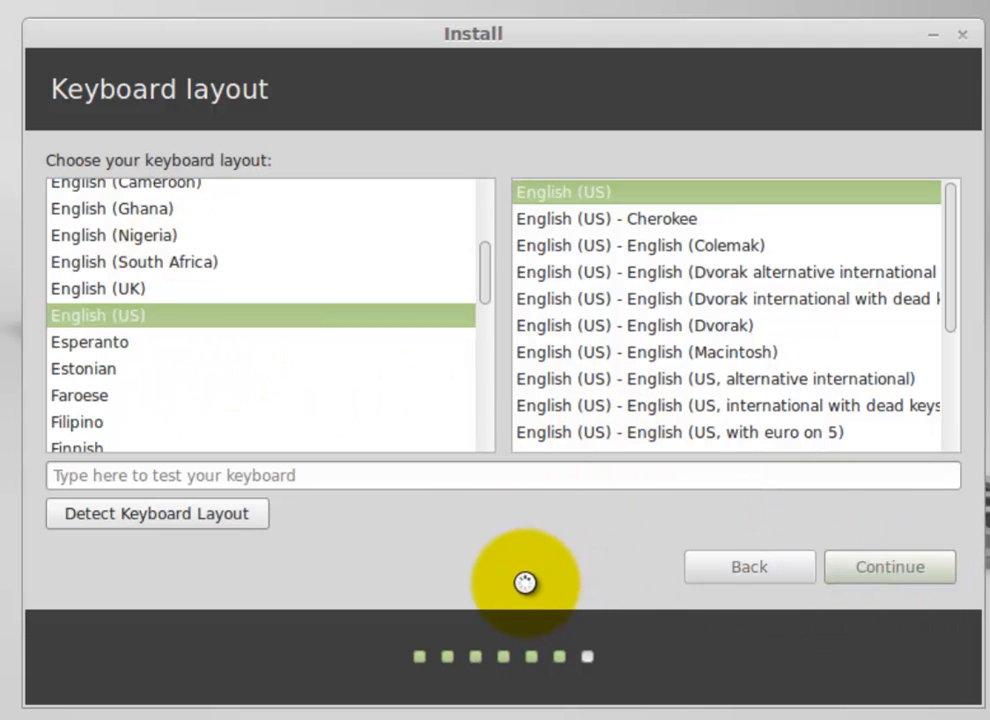
Enter name Rick, computer name demo, and a matching password twice.
left_click(888, 567)
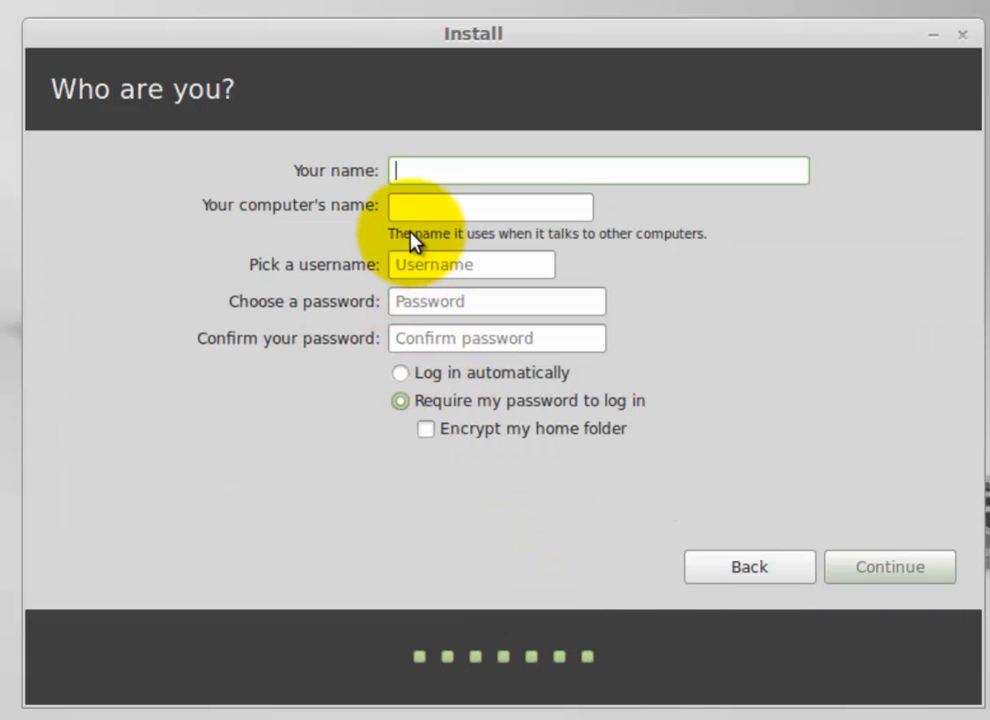
type("Rick")
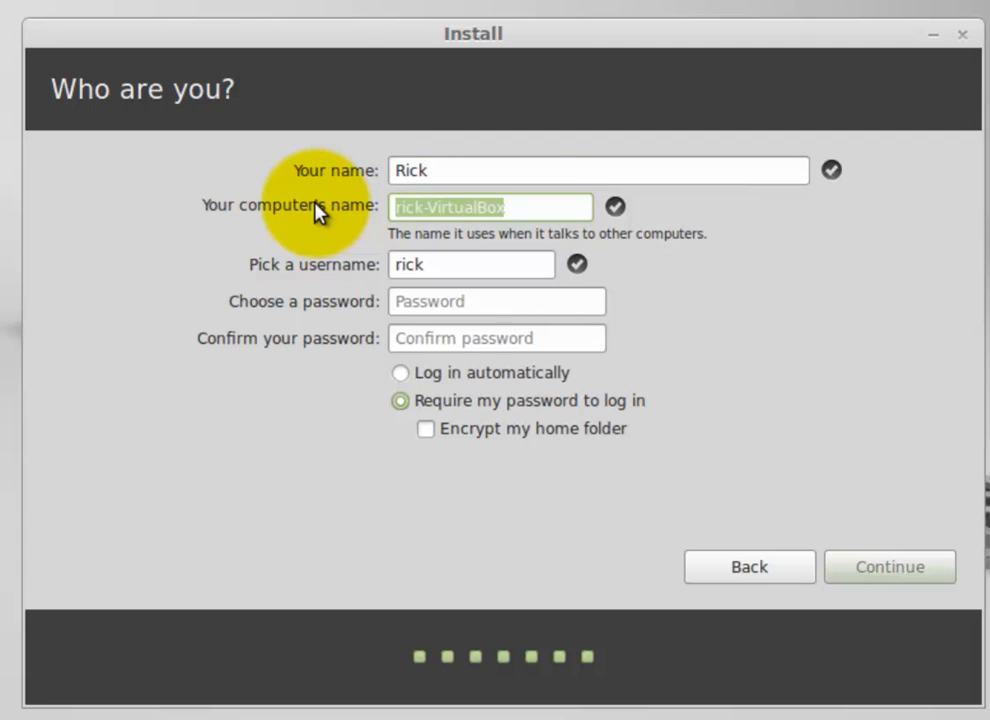
type("demo")
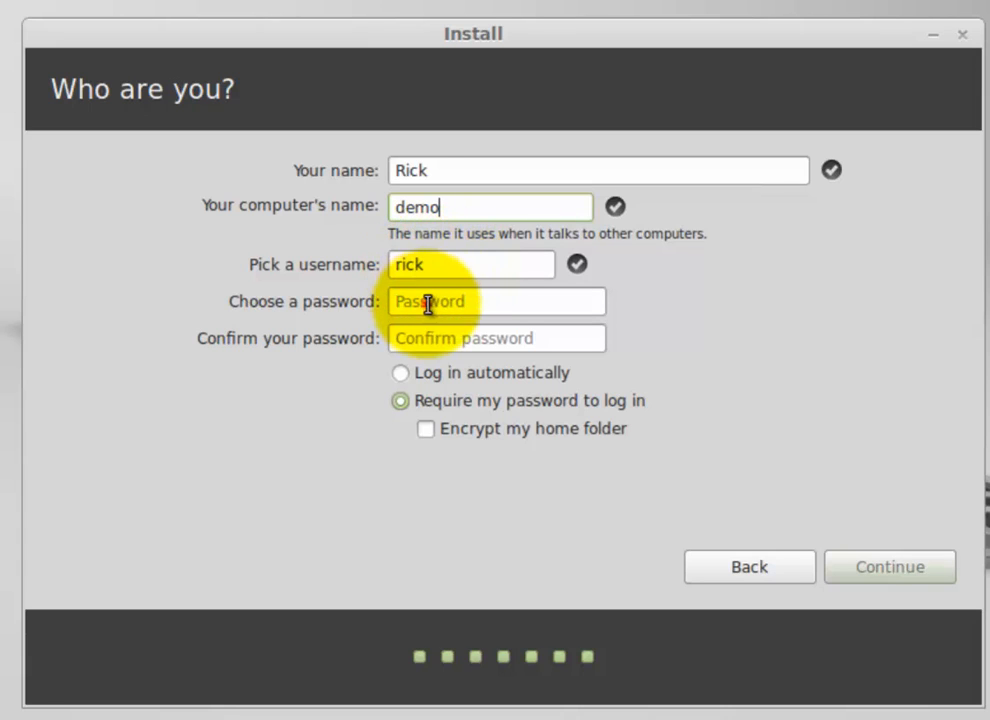
left_click(497, 301)
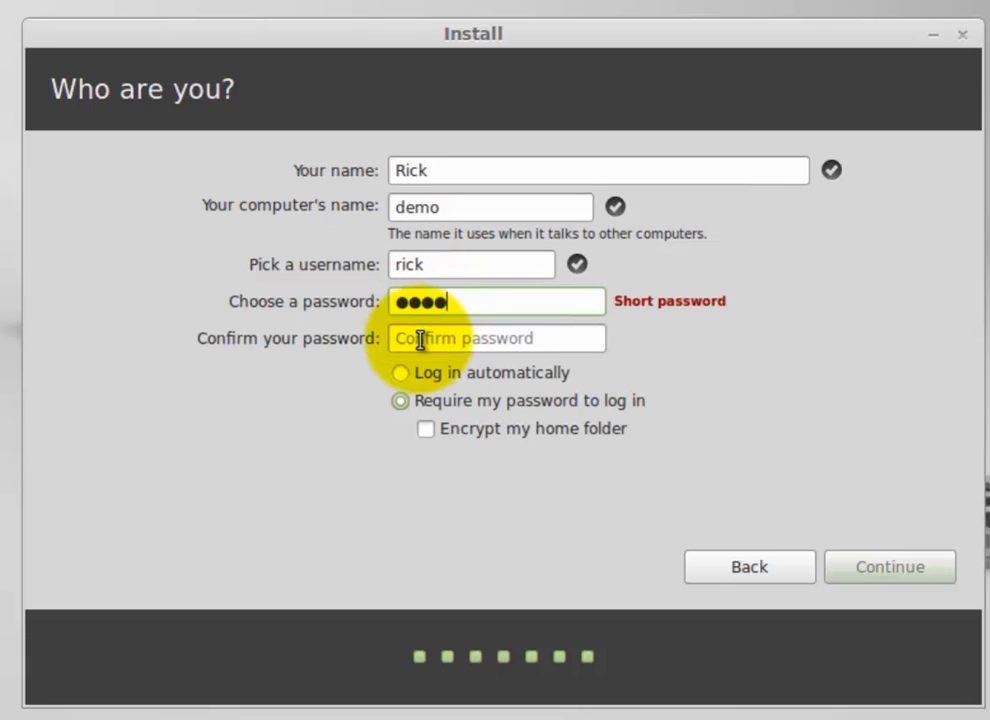
type("••")
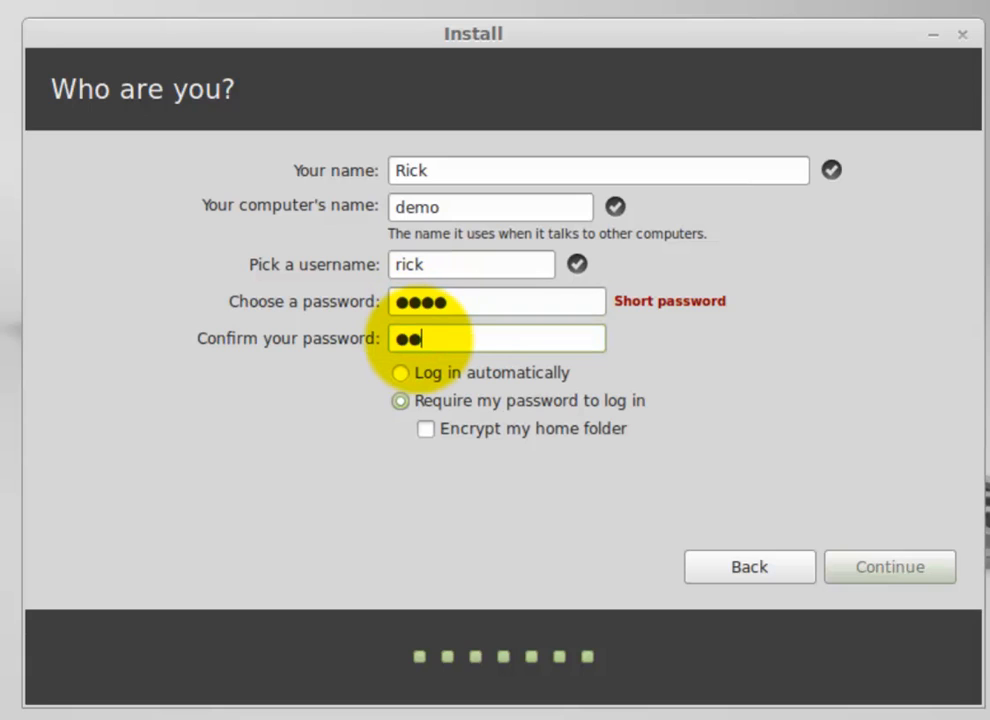
type("••")
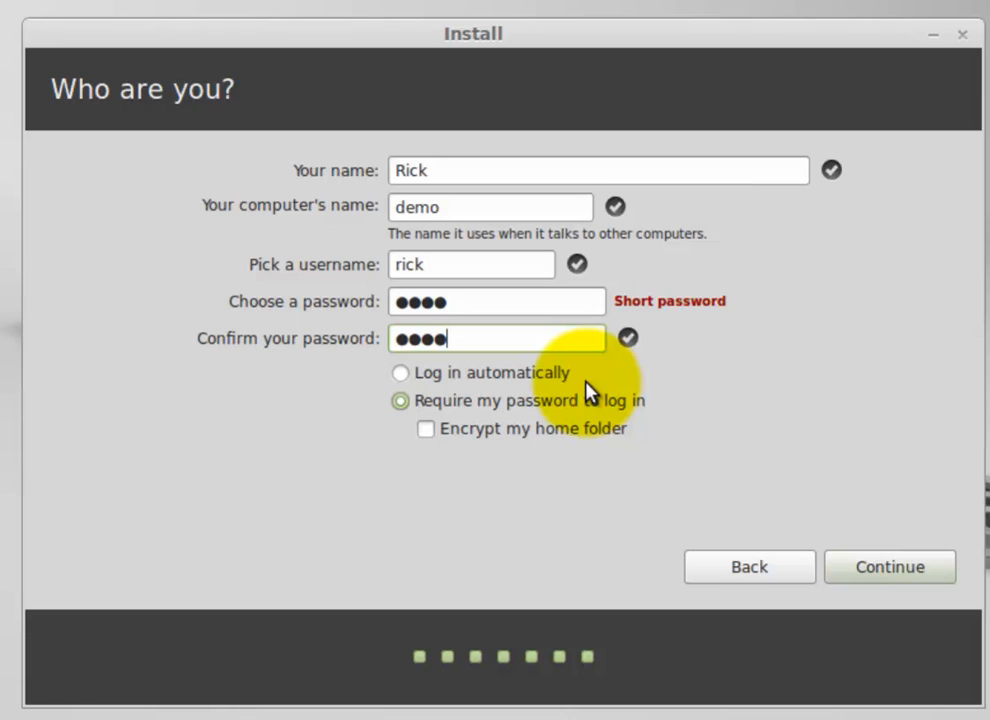
mouse_move(575, 378)
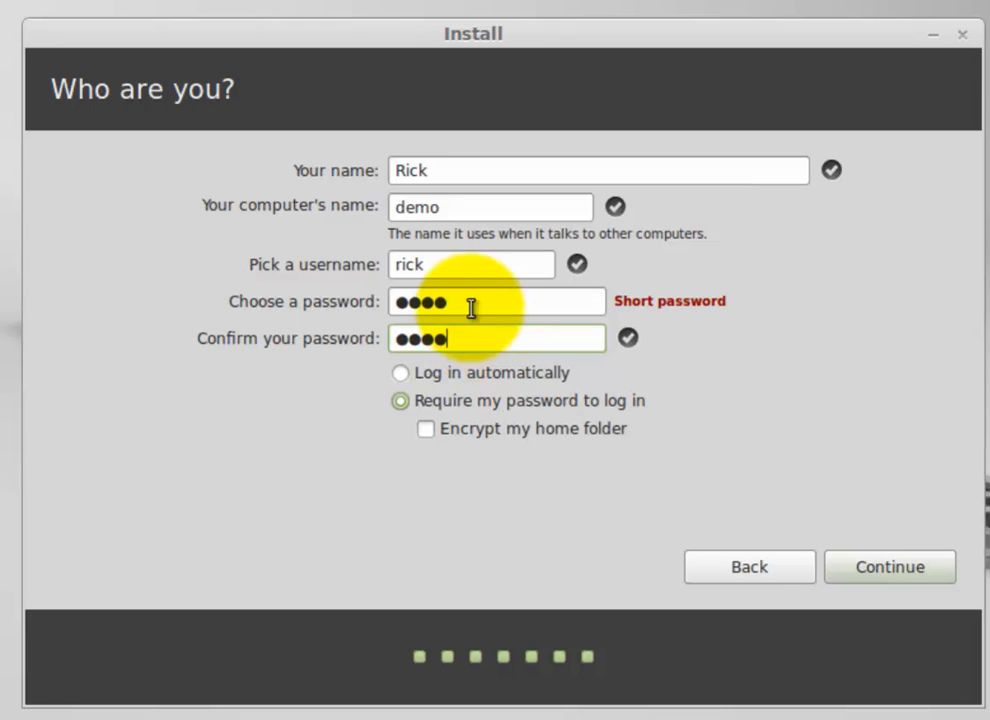
mouse_move(460, 355)
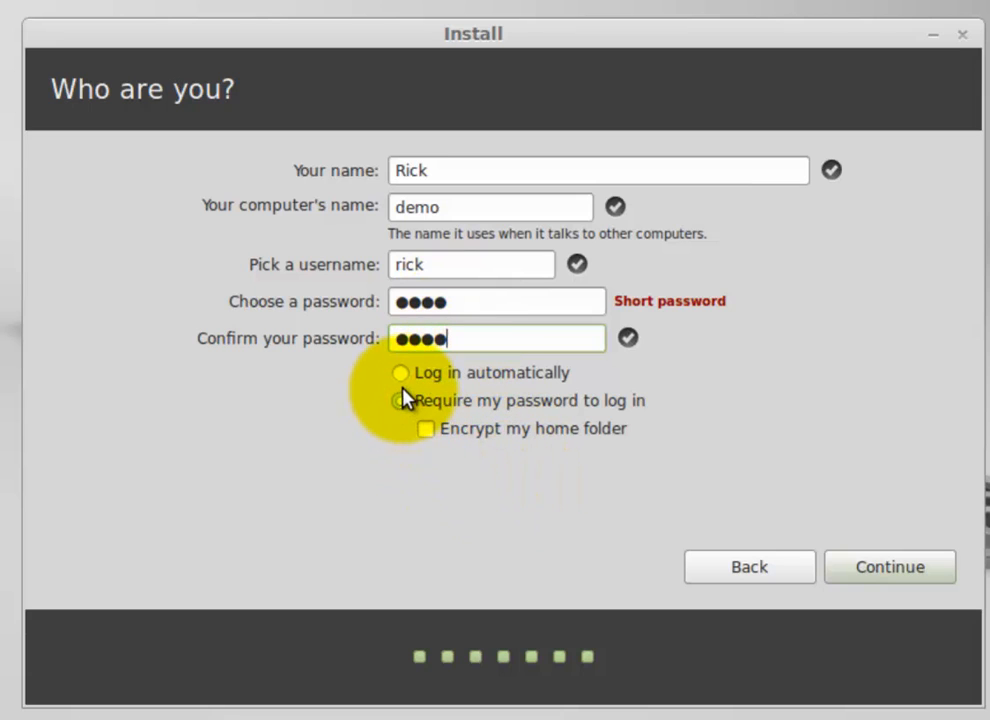
Choose 'Log in automatically' instead of requiring the password.
left_click(400, 400)
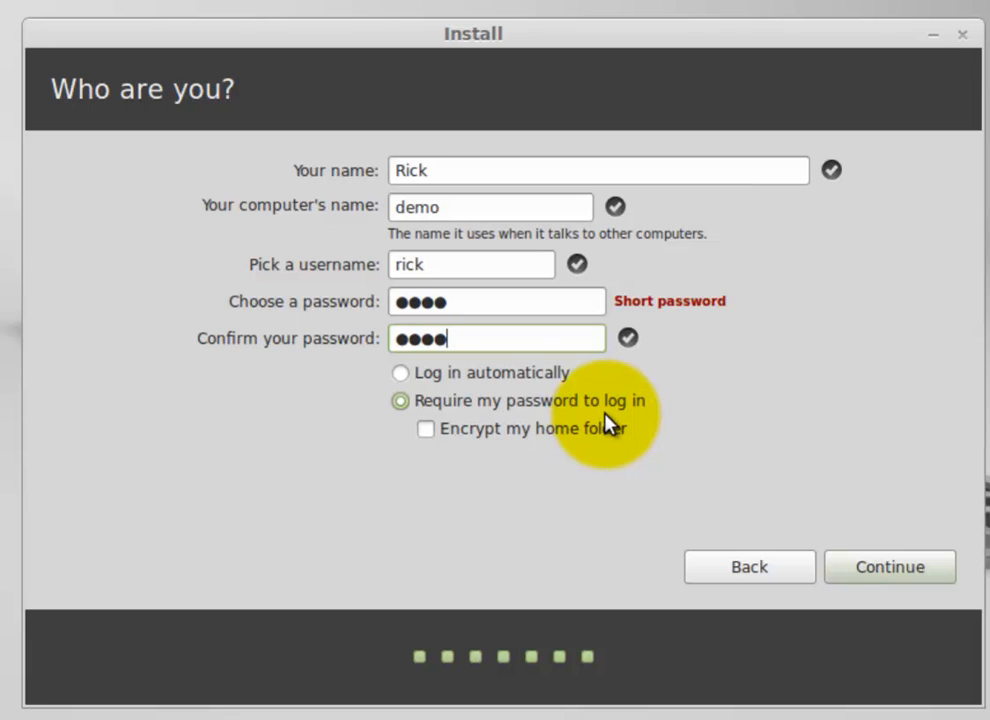
mouse_move(595, 488)
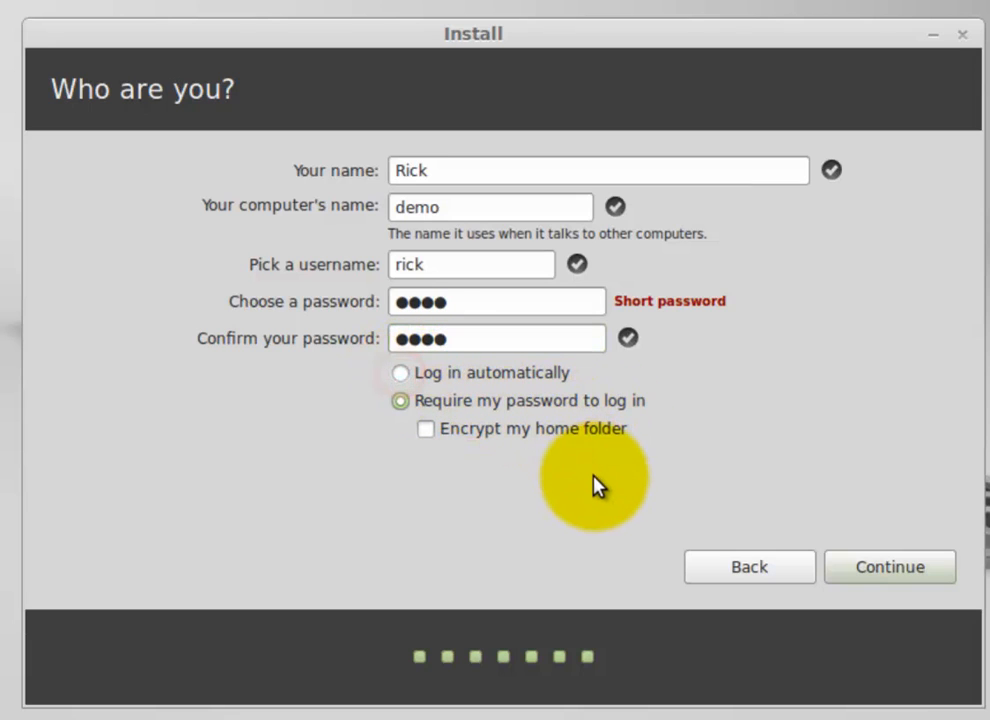
left_click(400, 372)
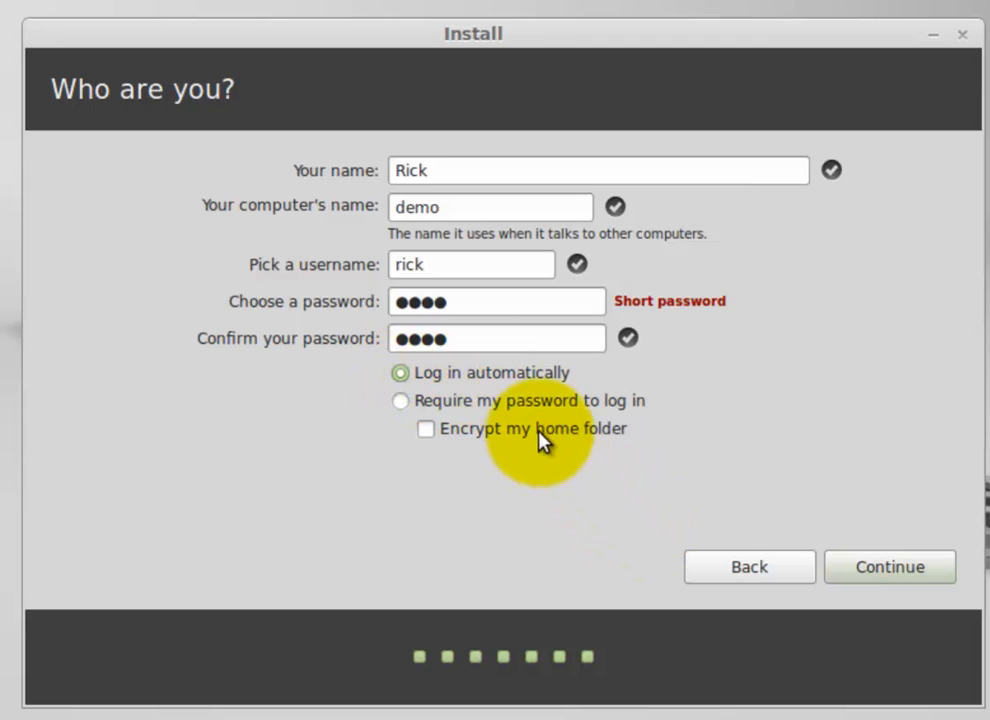
mouse_move(510, 380)
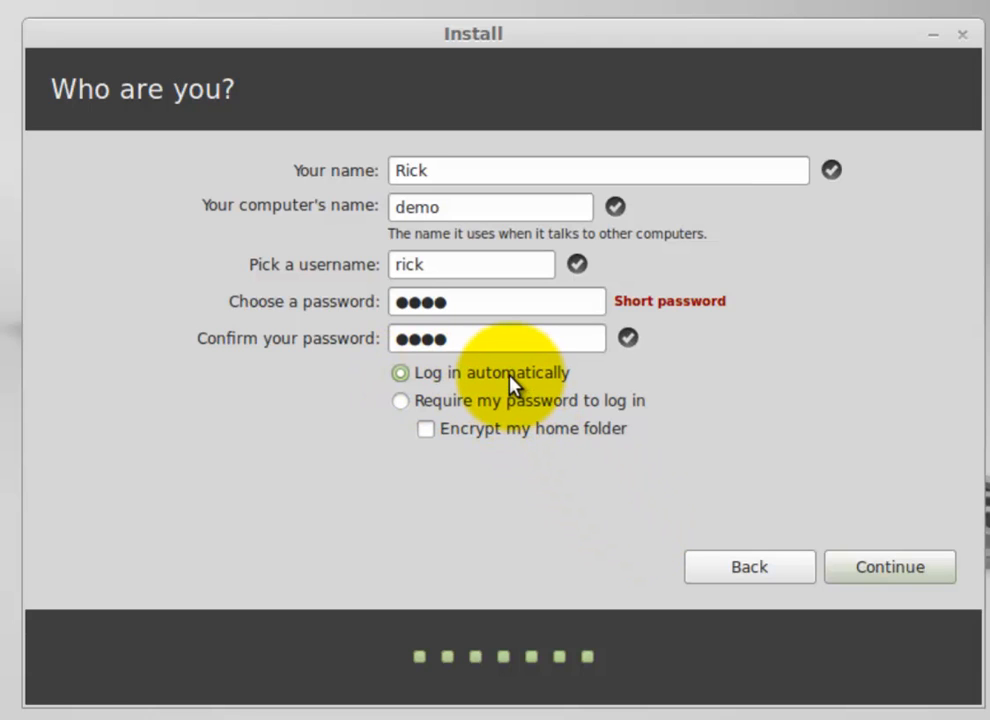
mouse_move(500, 315)
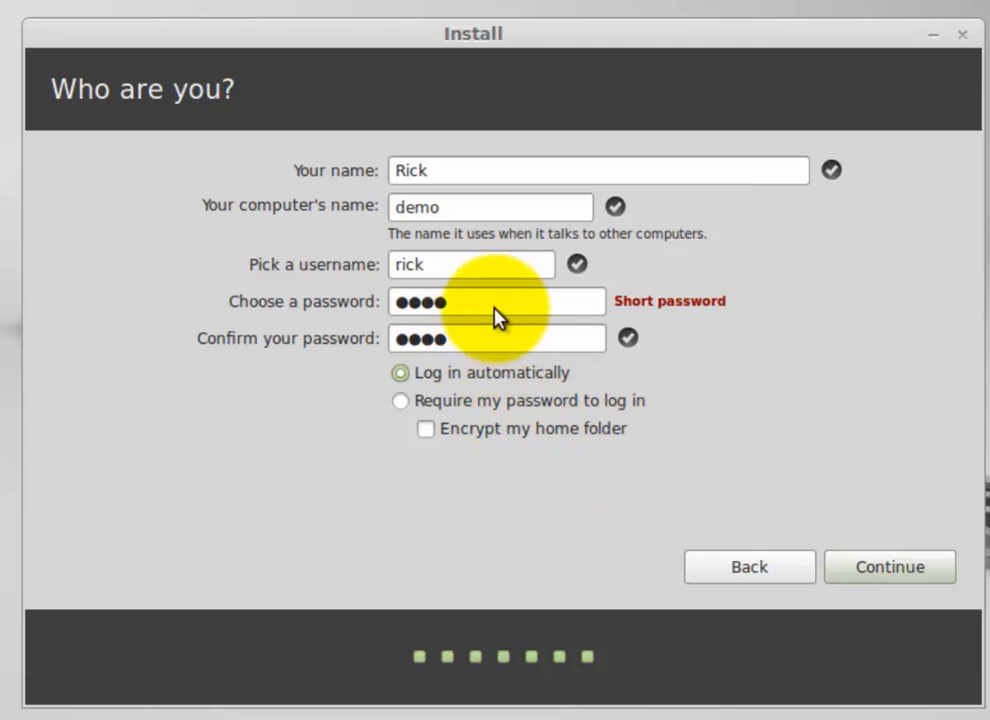
mouse_move(470, 326)
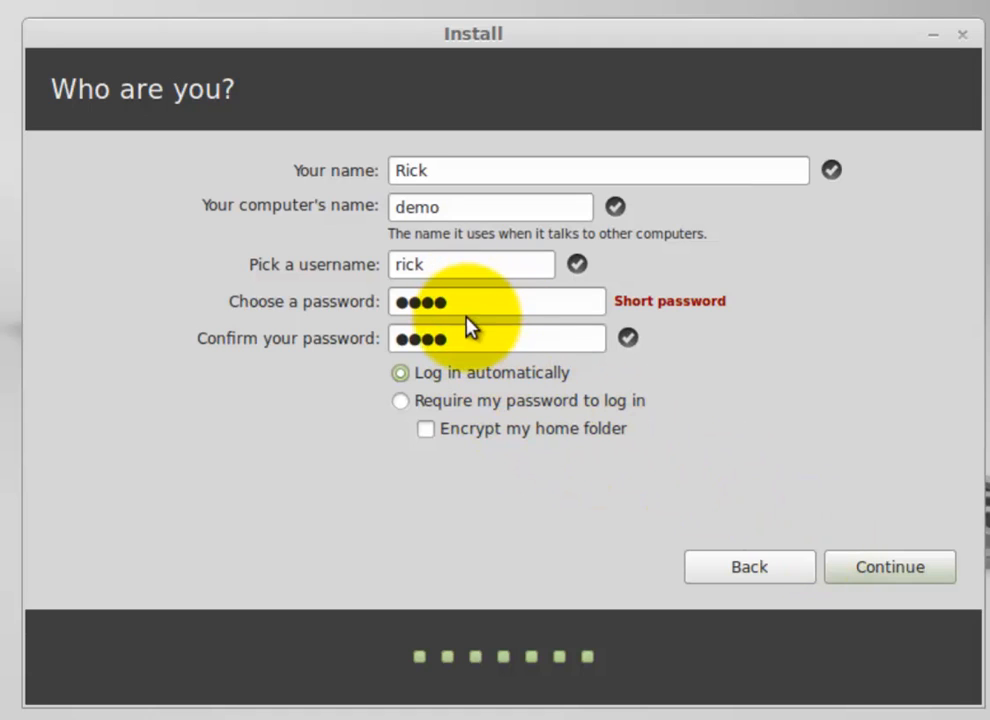
mouse_move(780, 520)
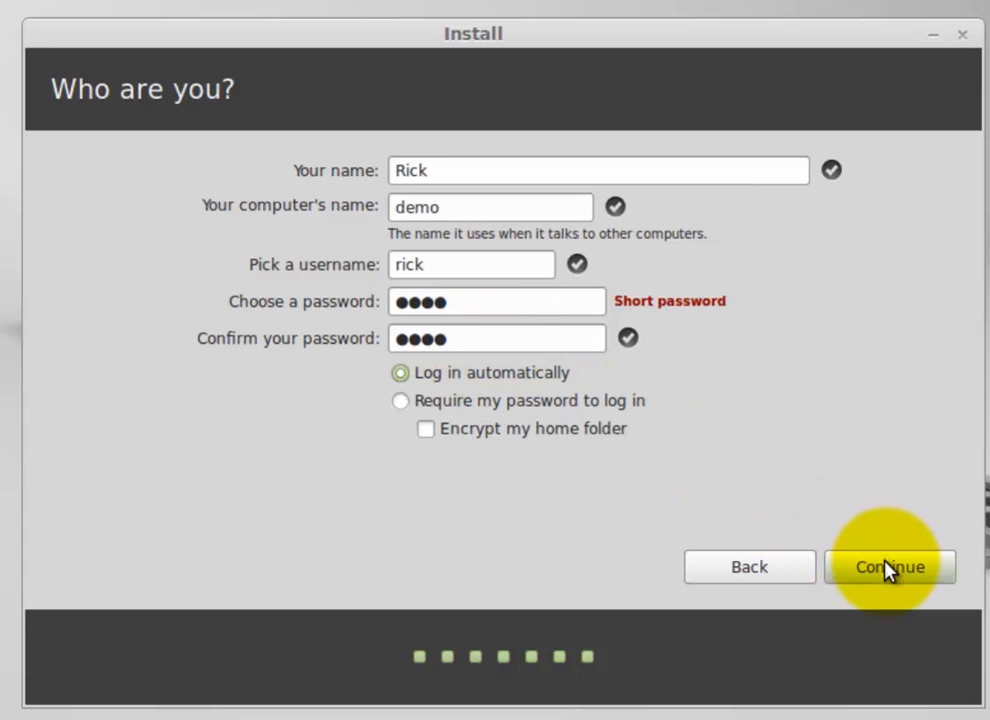
Accept the Rick/demo account details so the installer starts copying files.
left_click(888, 566)
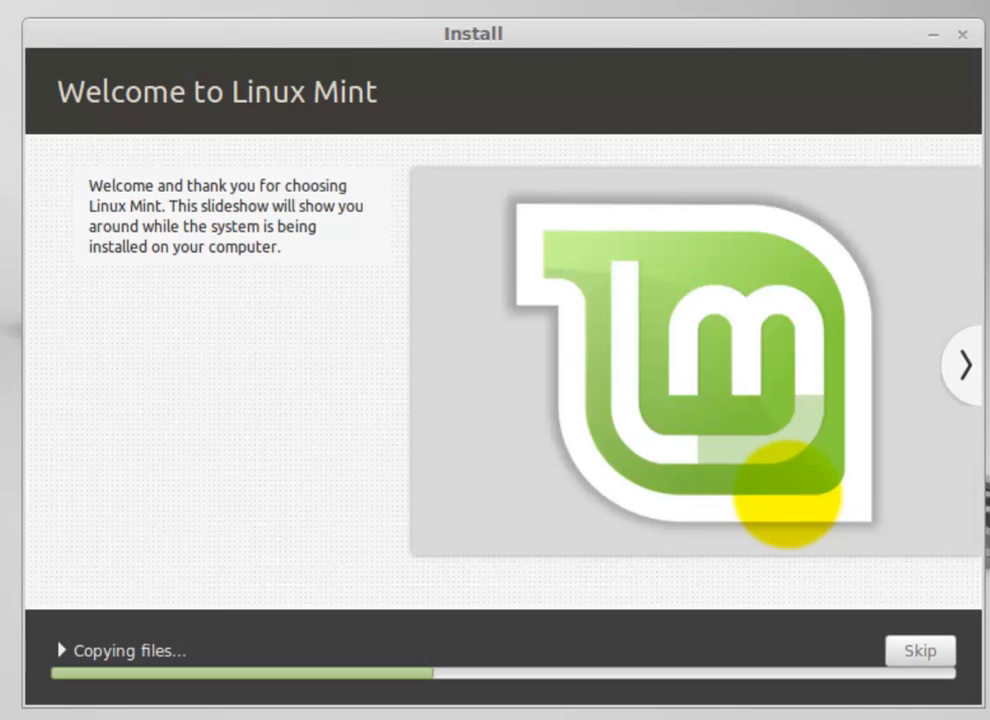
mouse_move(781, 494)
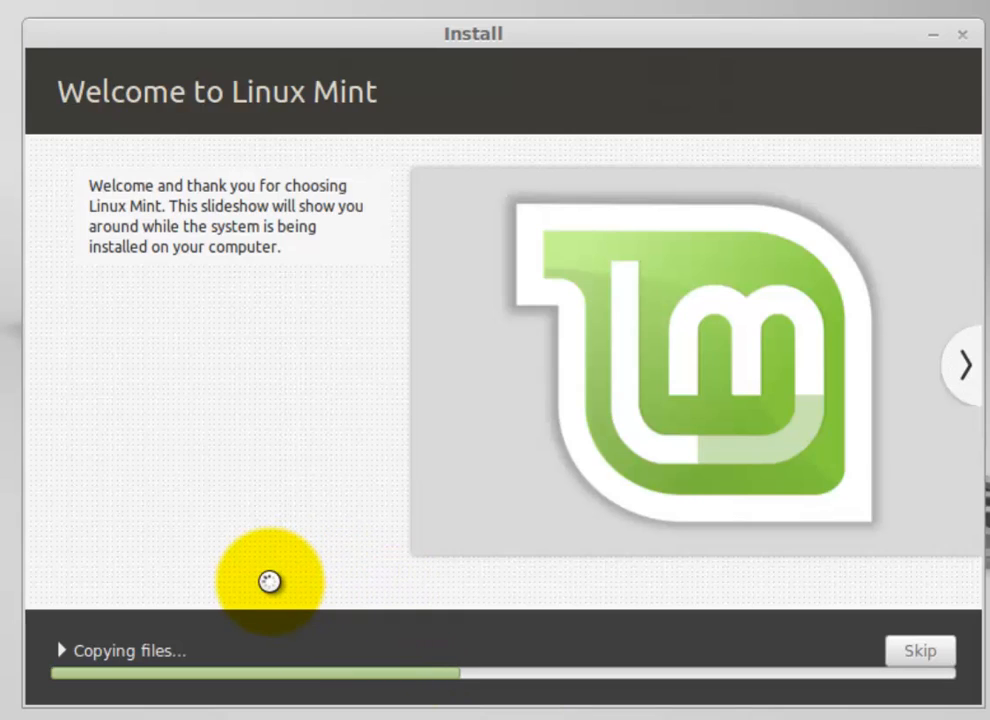
mouse_move(372, 357)
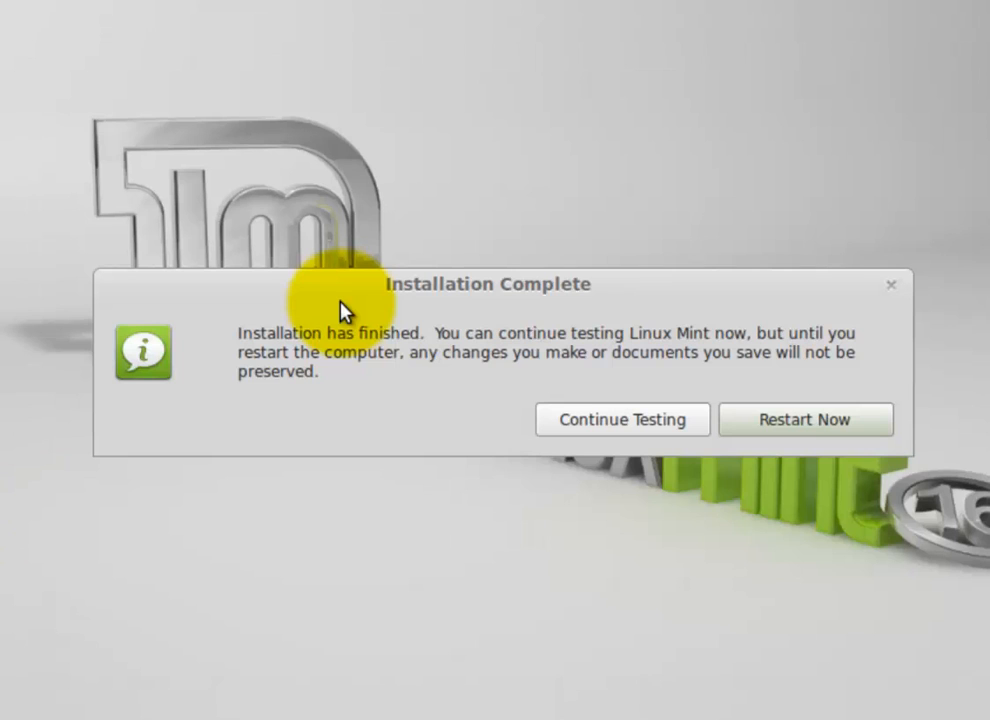
mouse_move(588, 388)
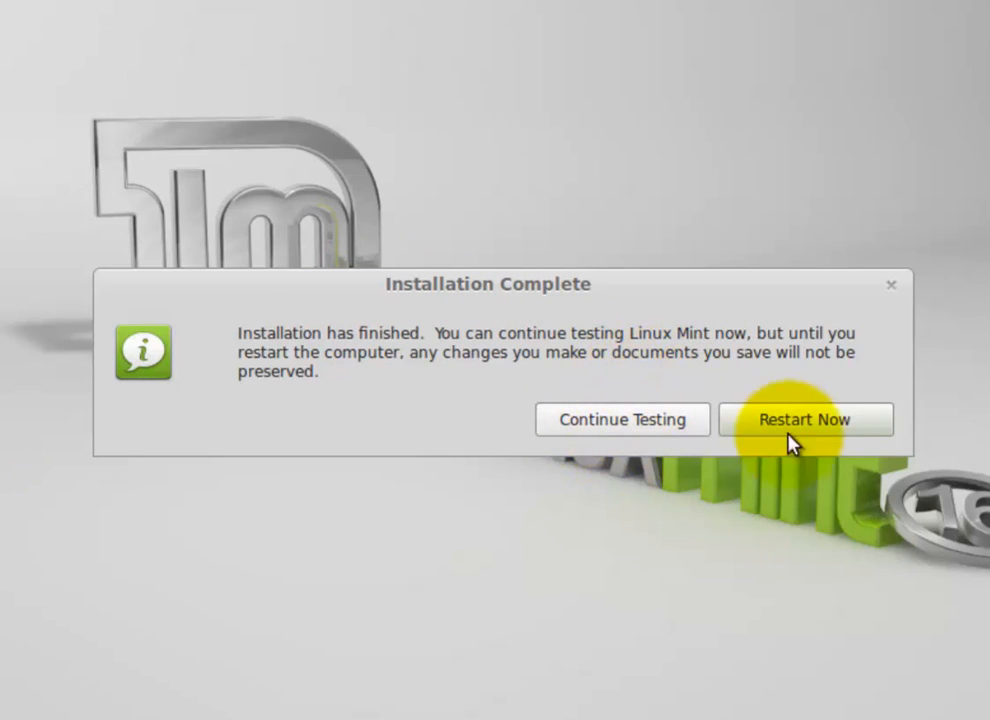
Choose Restart Now in the Installation Complete dialog.
left_click(805, 419)
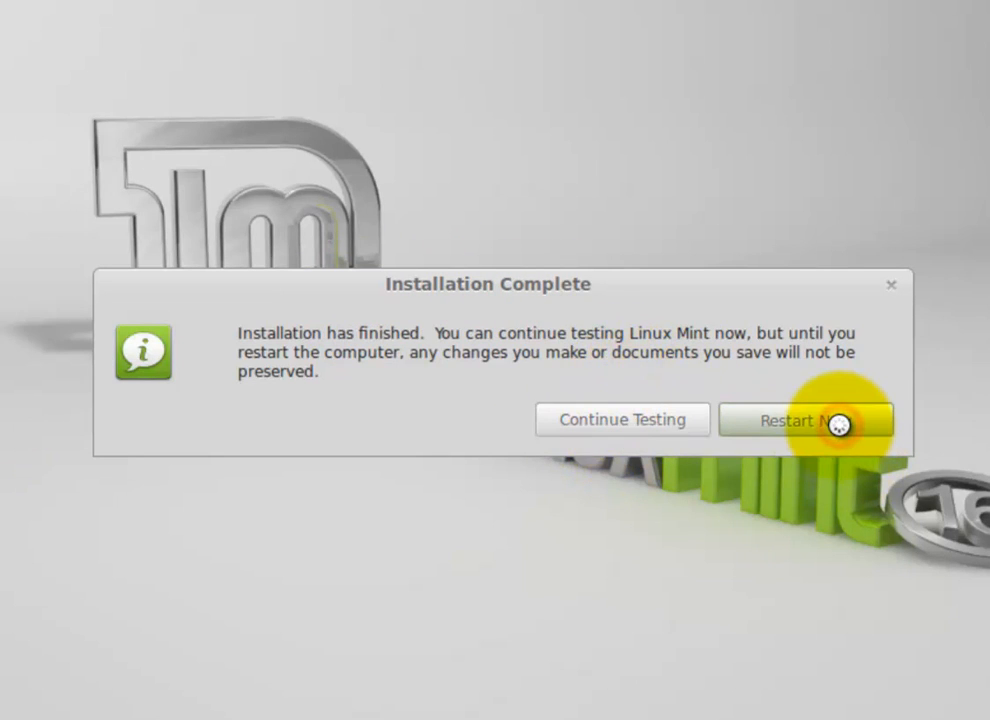